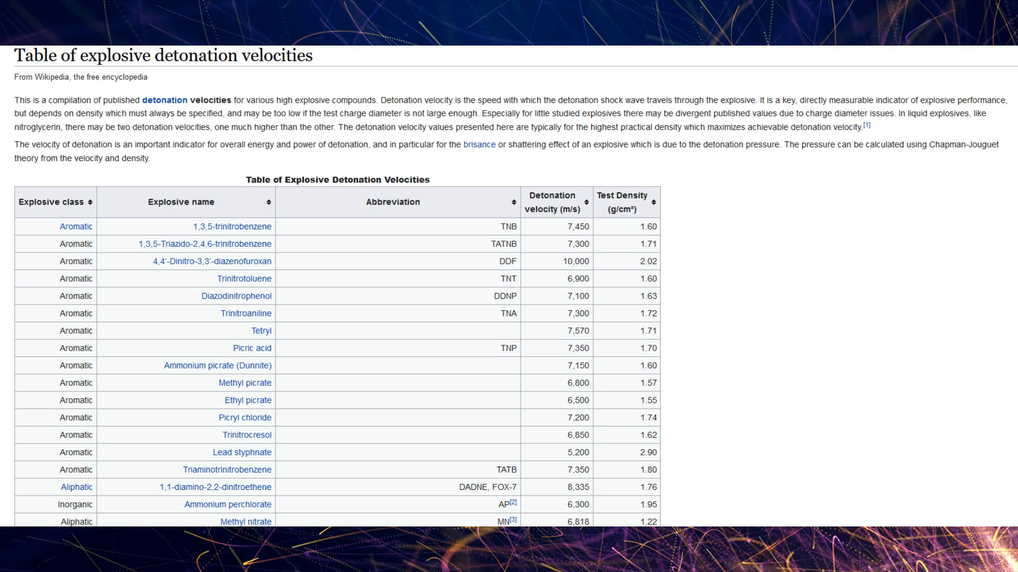
scroll(down, 3)
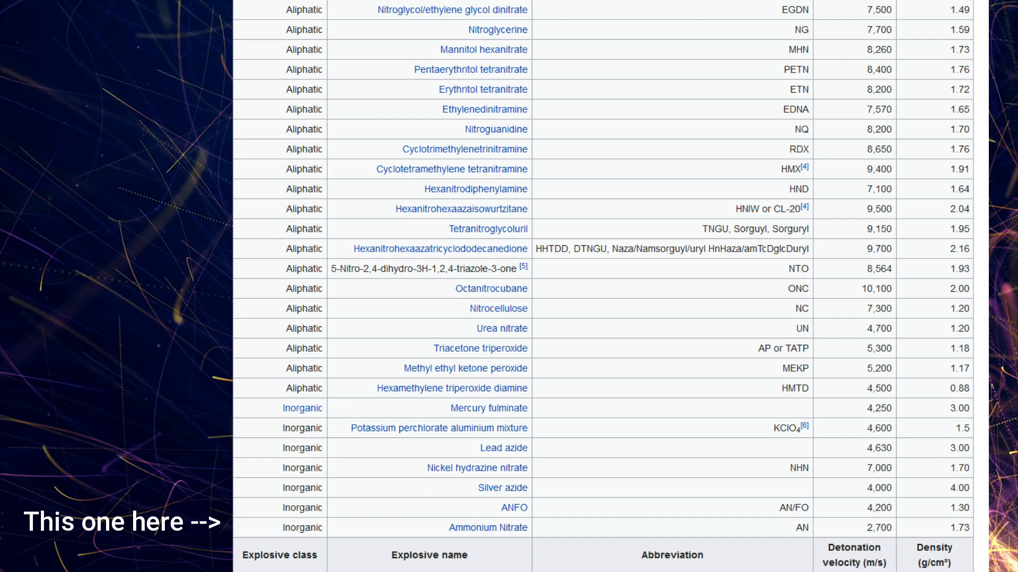